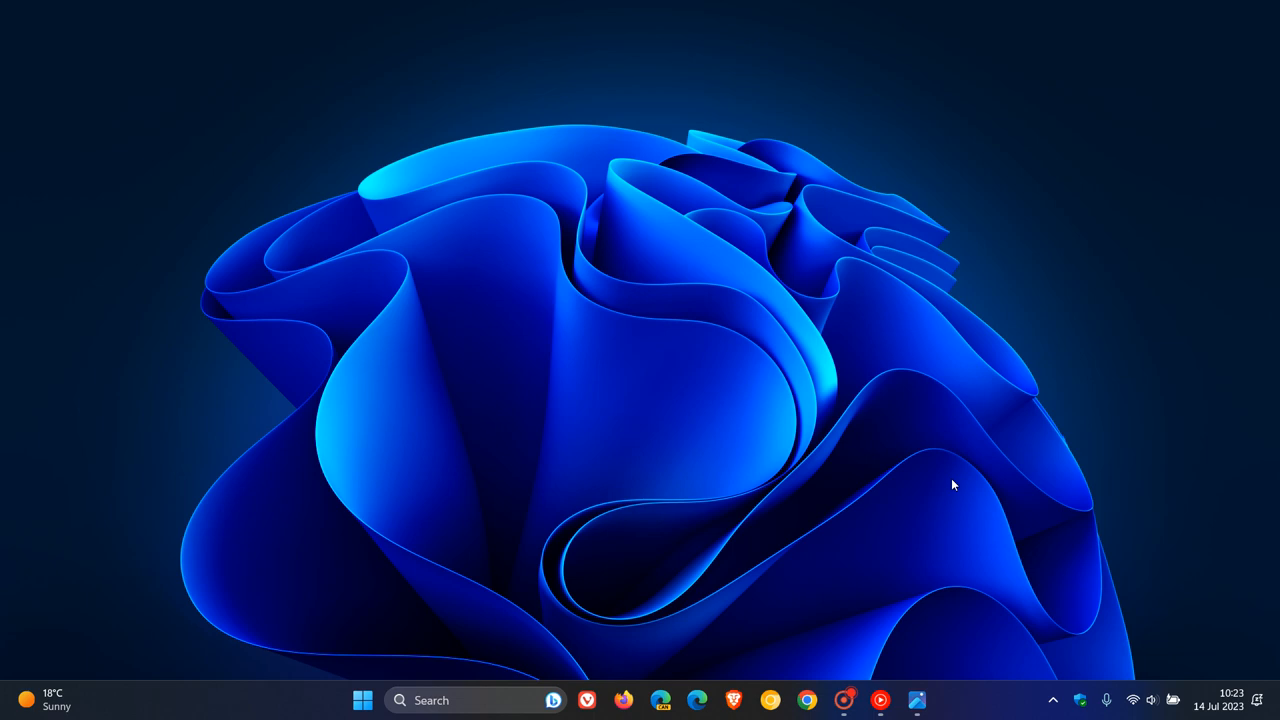
pyautogui.moveTo(816, 292)
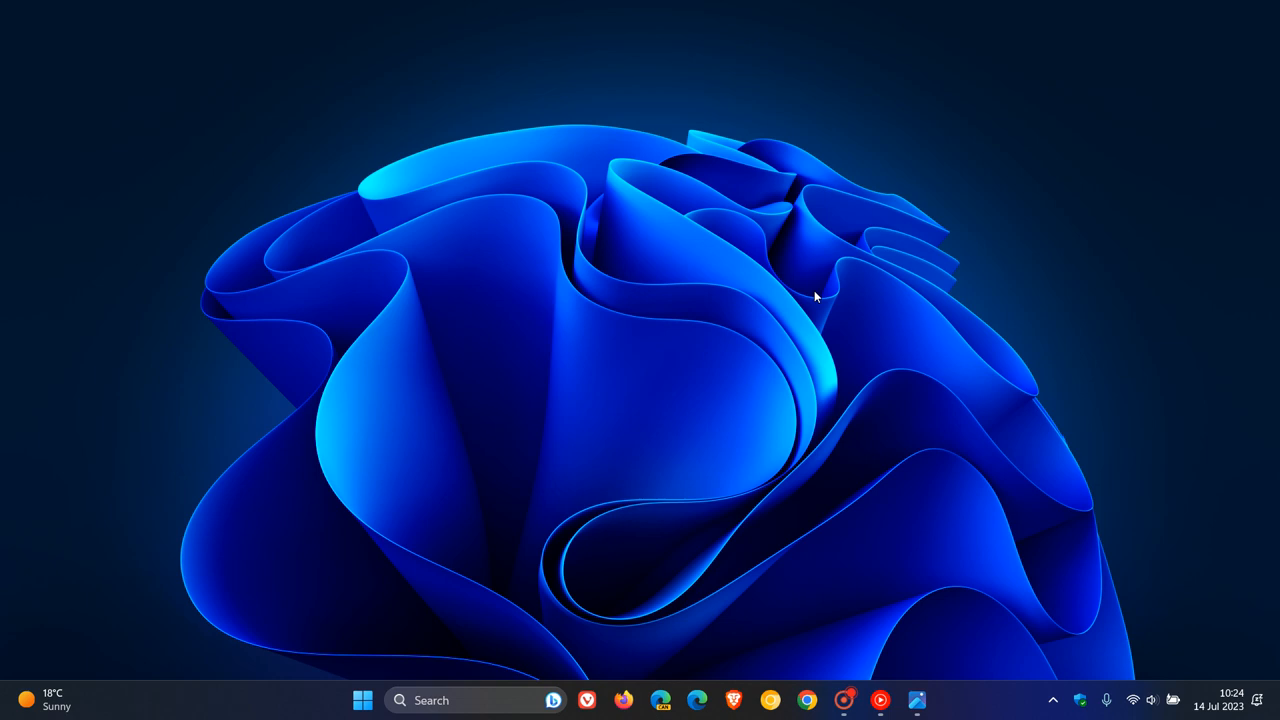
pyautogui.moveTo(736, 376)
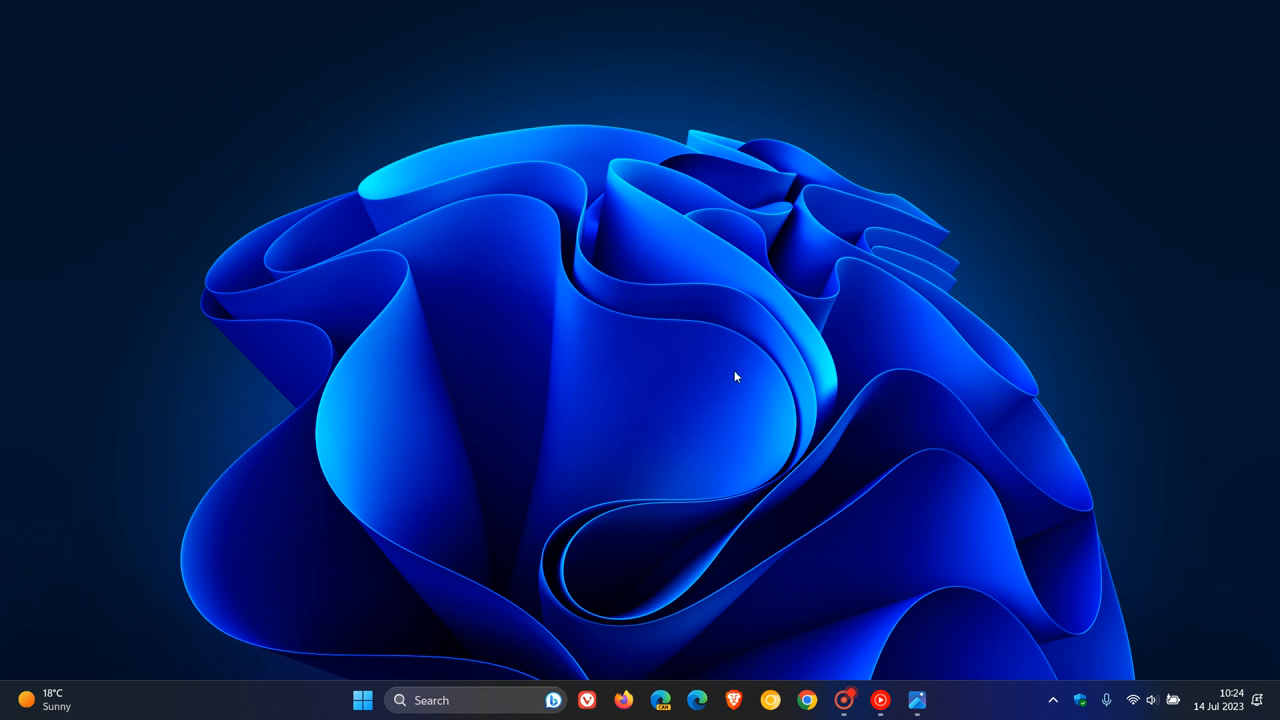
pyautogui.moveTo(824, 268)
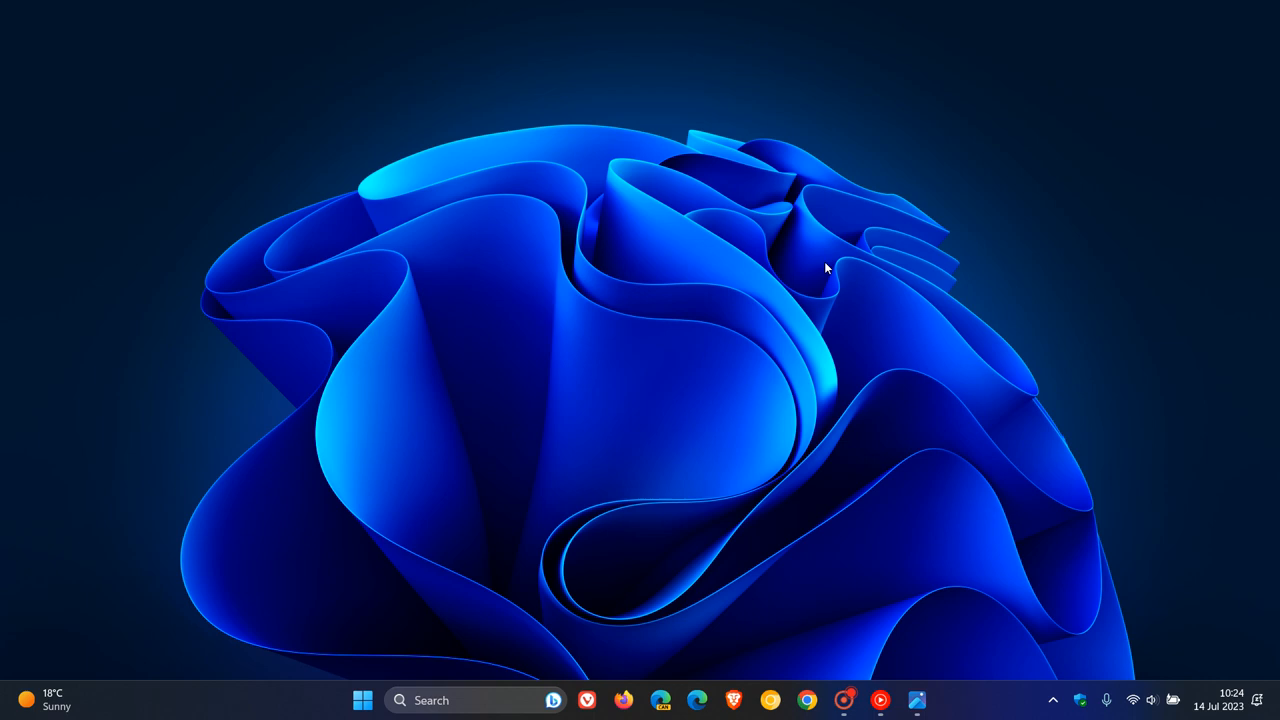
pyautogui.moveTo(1088, 542)
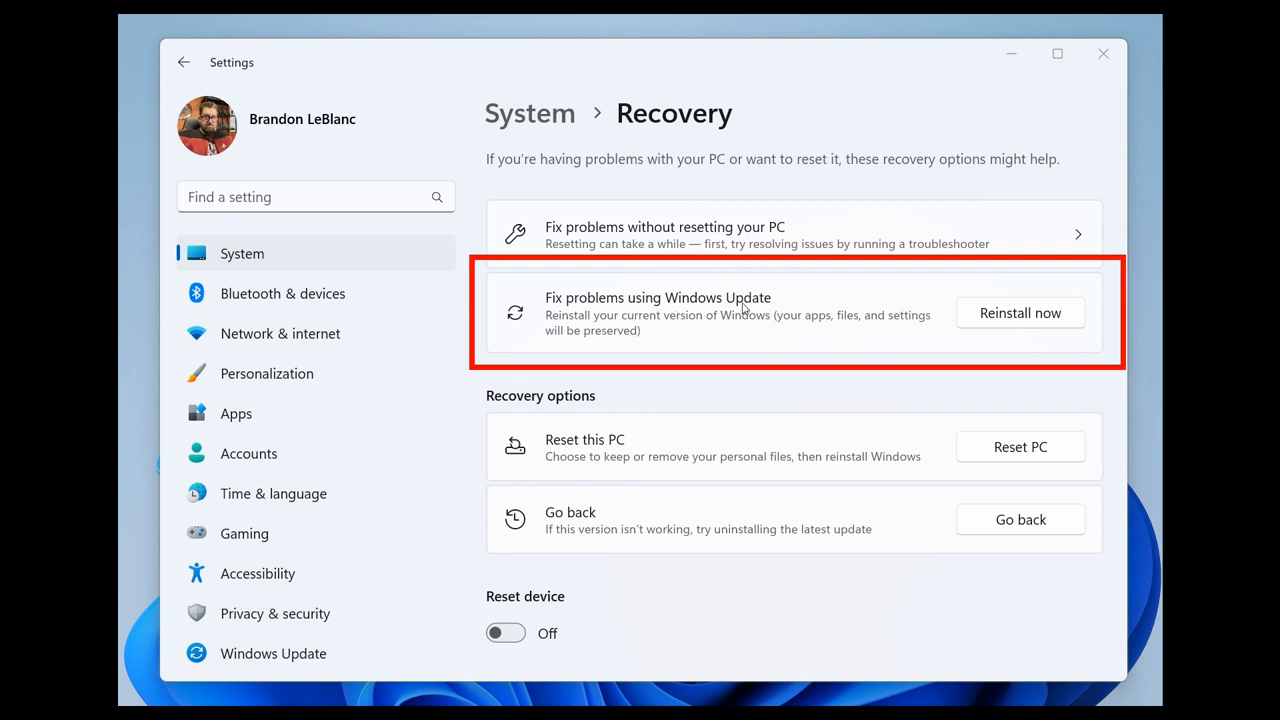
pyautogui.moveTo(676, 338)
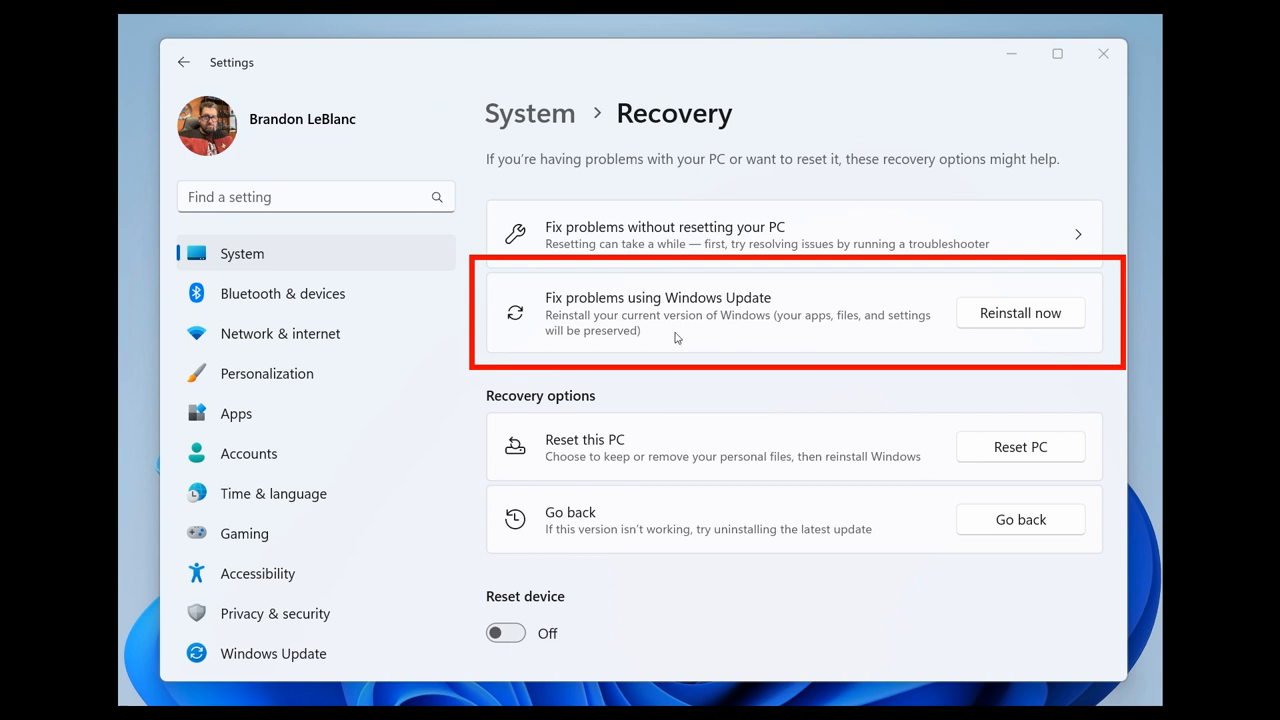
pyautogui.moveTo(772, 332)
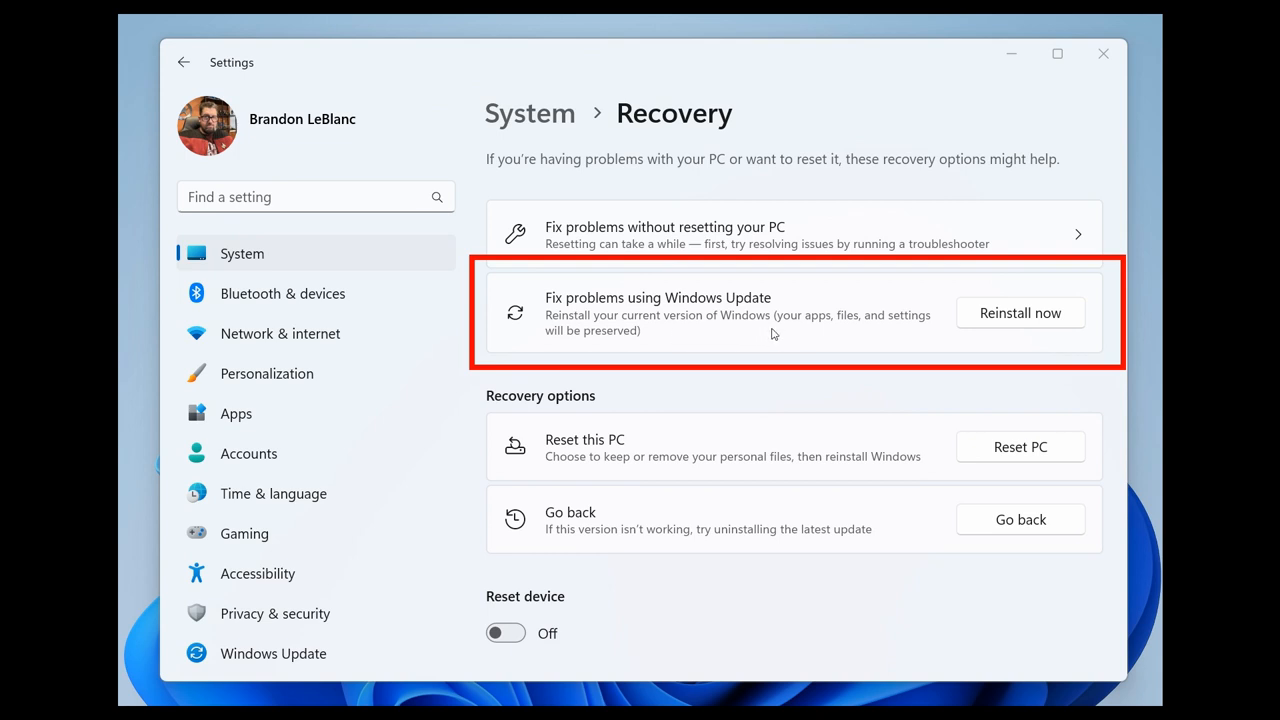
pyautogui.moveTo(658, 344)
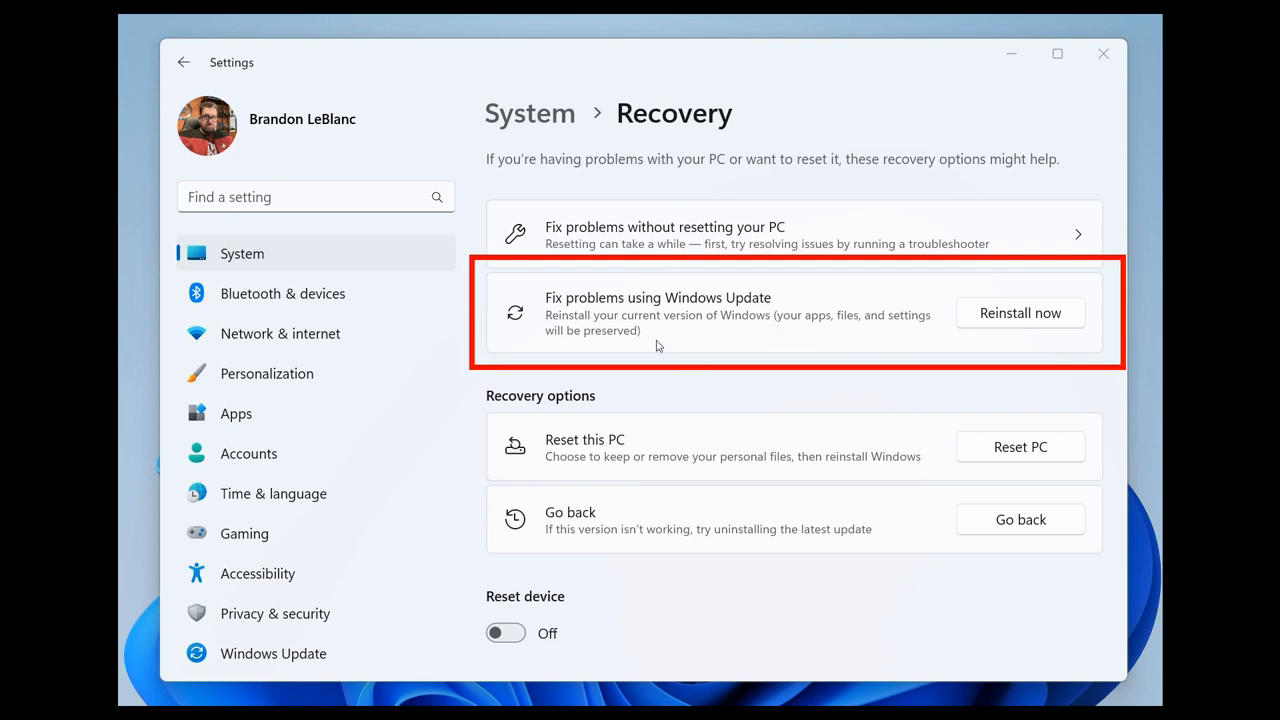
# Step: Show the System > Recovery page with the 'Fix problems using Windows Update' entry
pyautogui.click(1020, 312)
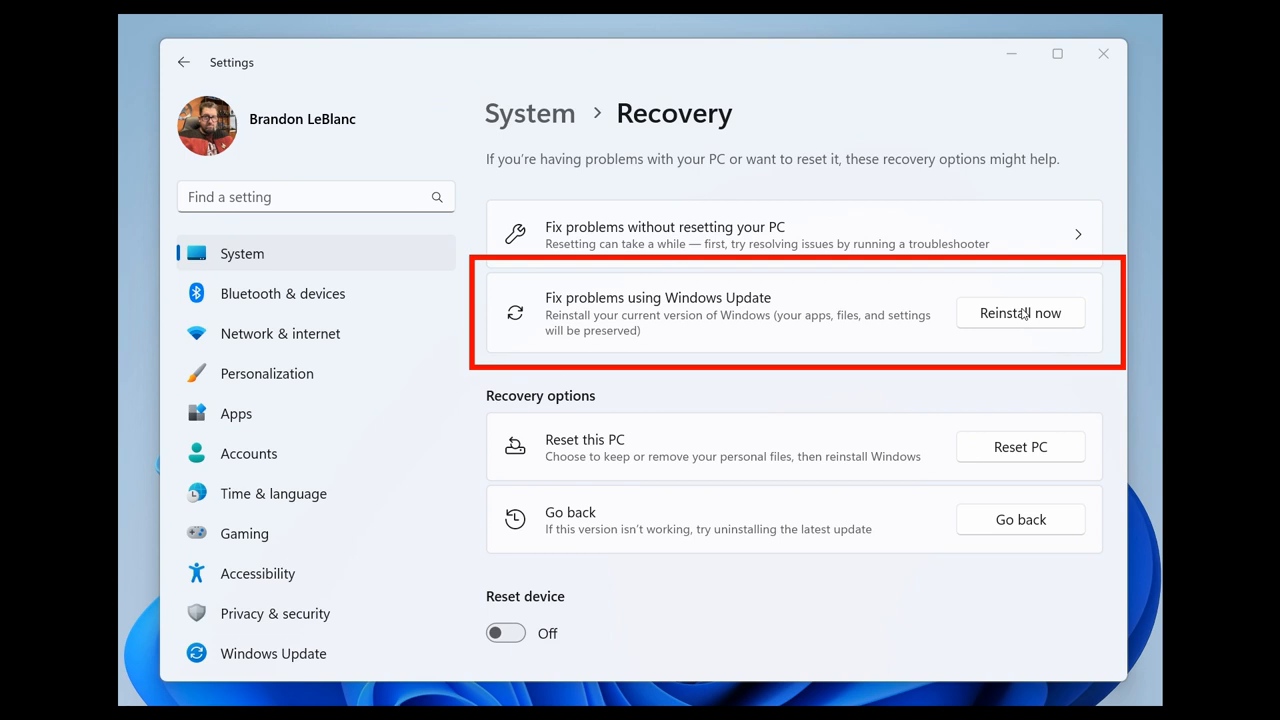
pyautogui.moveTo(342, 264)
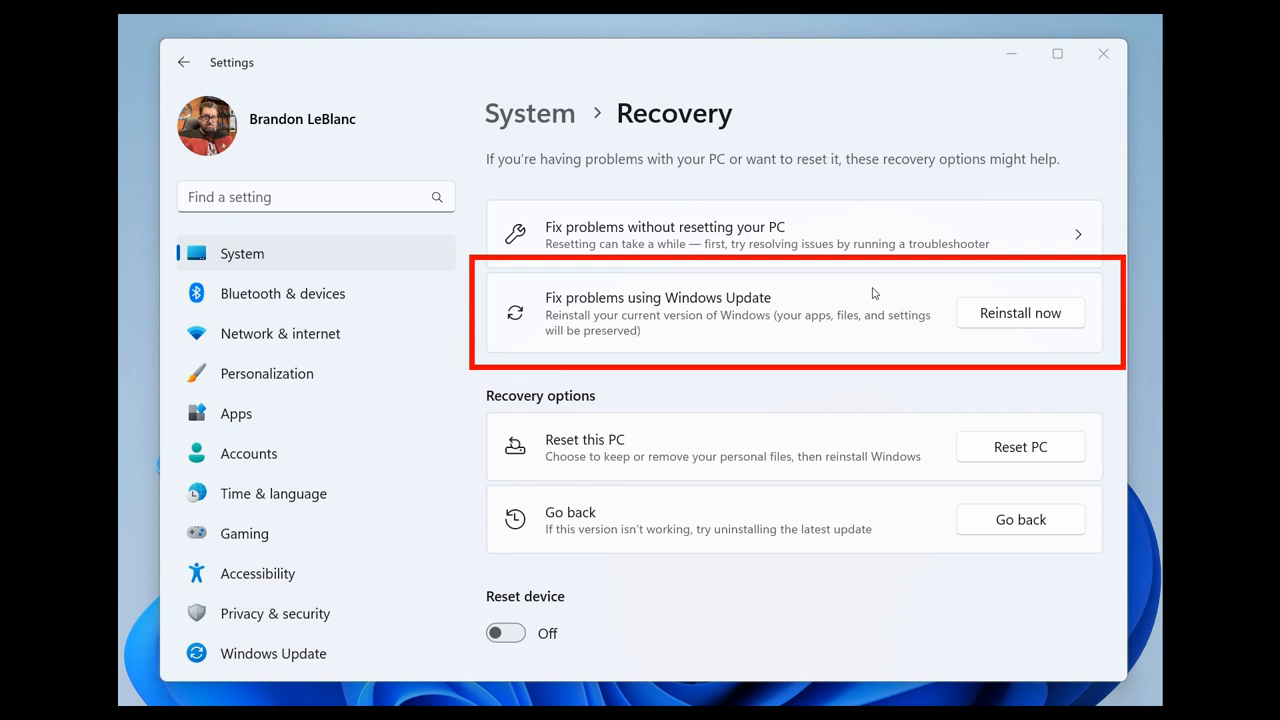
pyautogui.moveTo(908, 332)
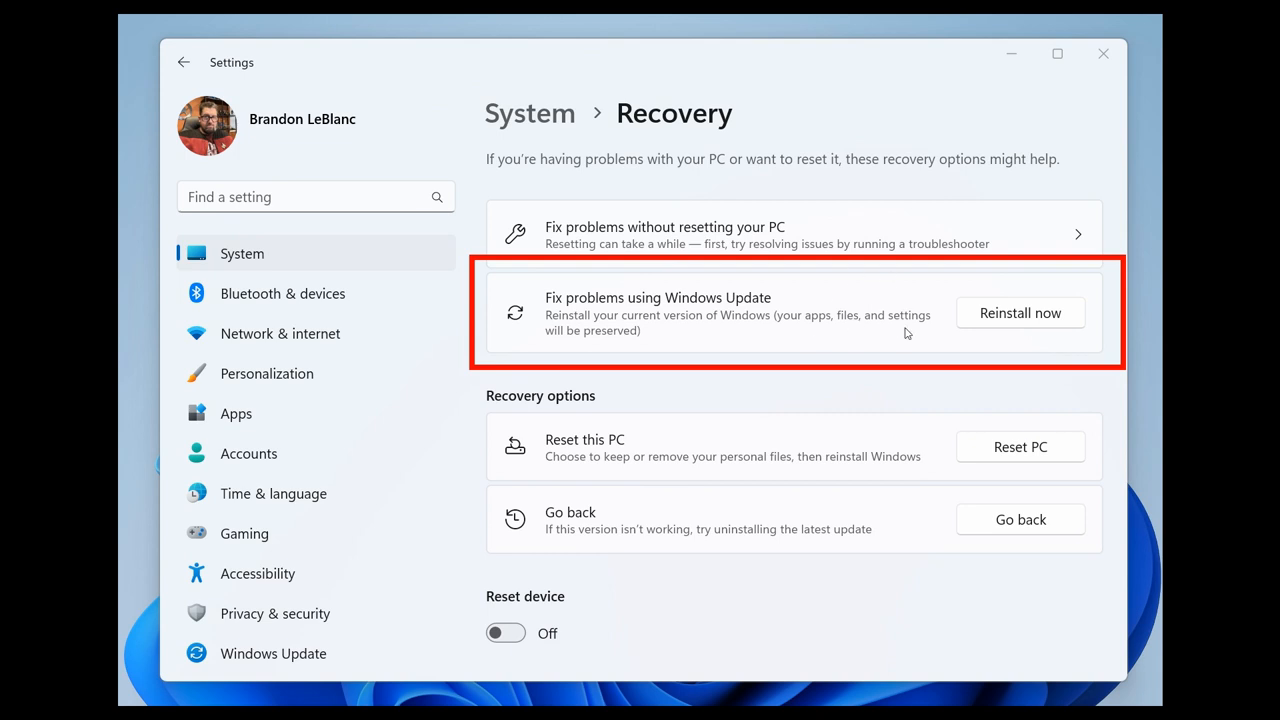
pyautogui.moveTo(932, 304)
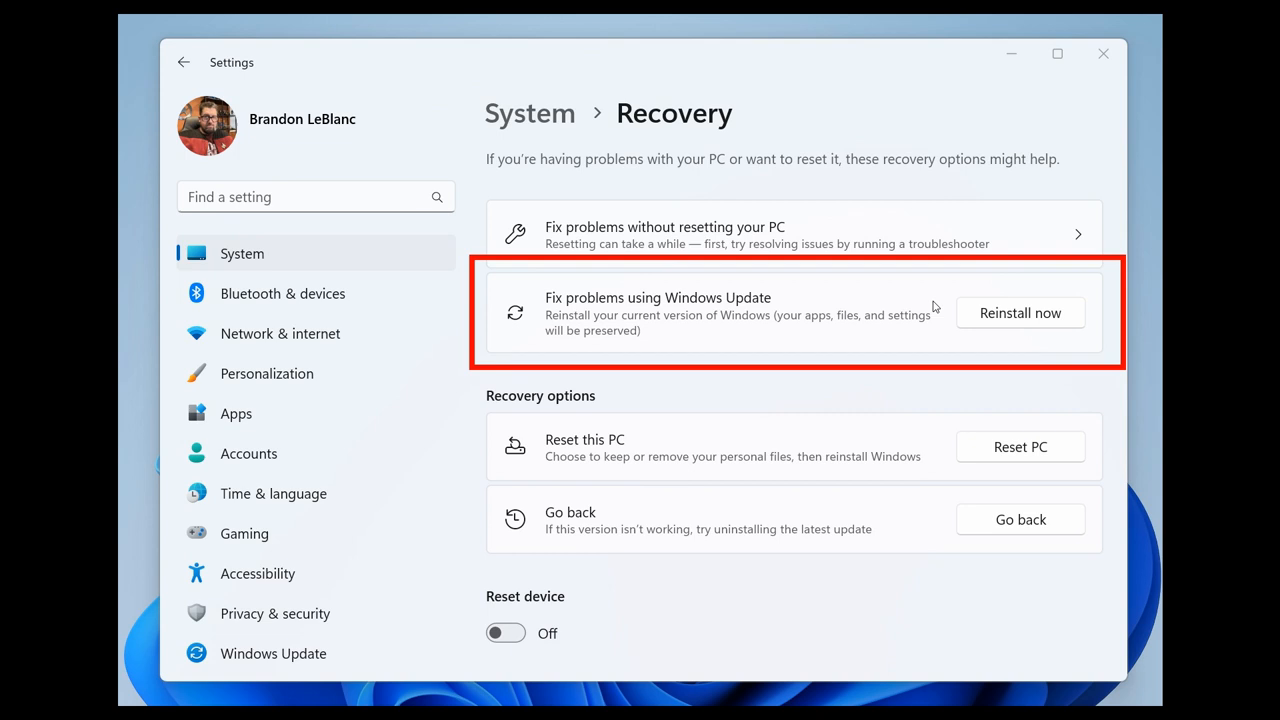
pyautogui.moveTo(926, 292)
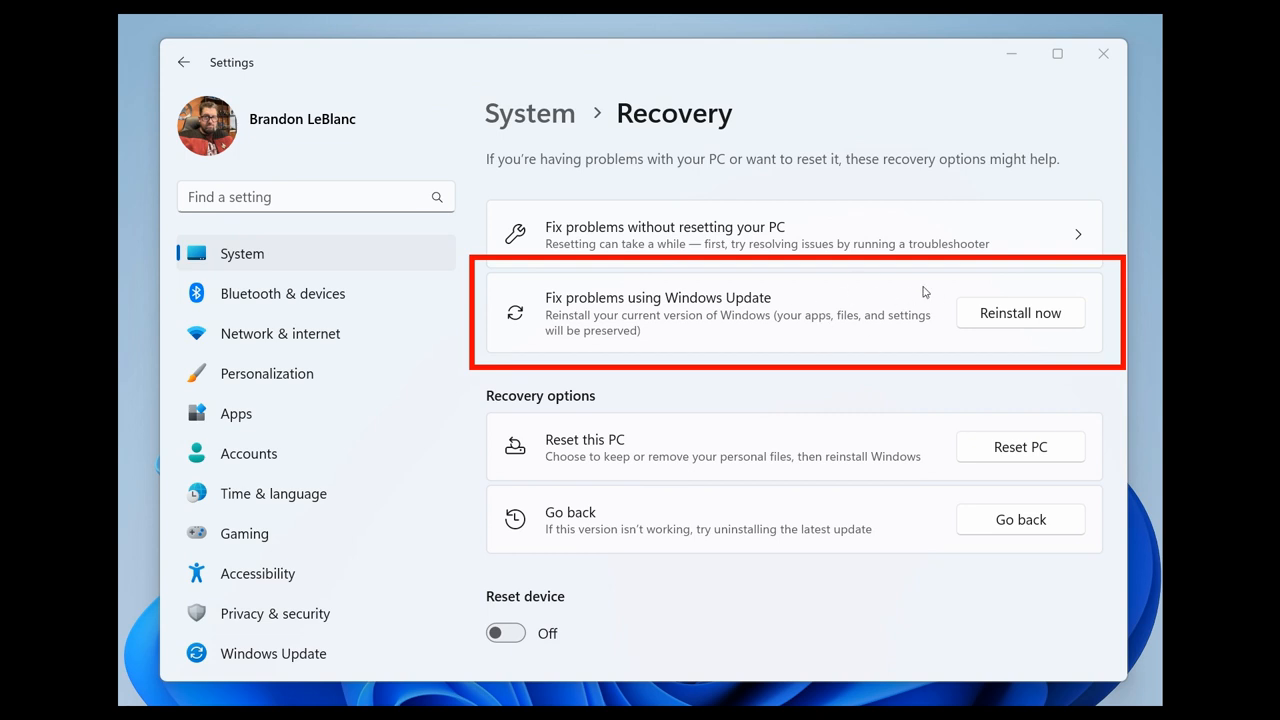
pyautogui.moveTo(866, 324)
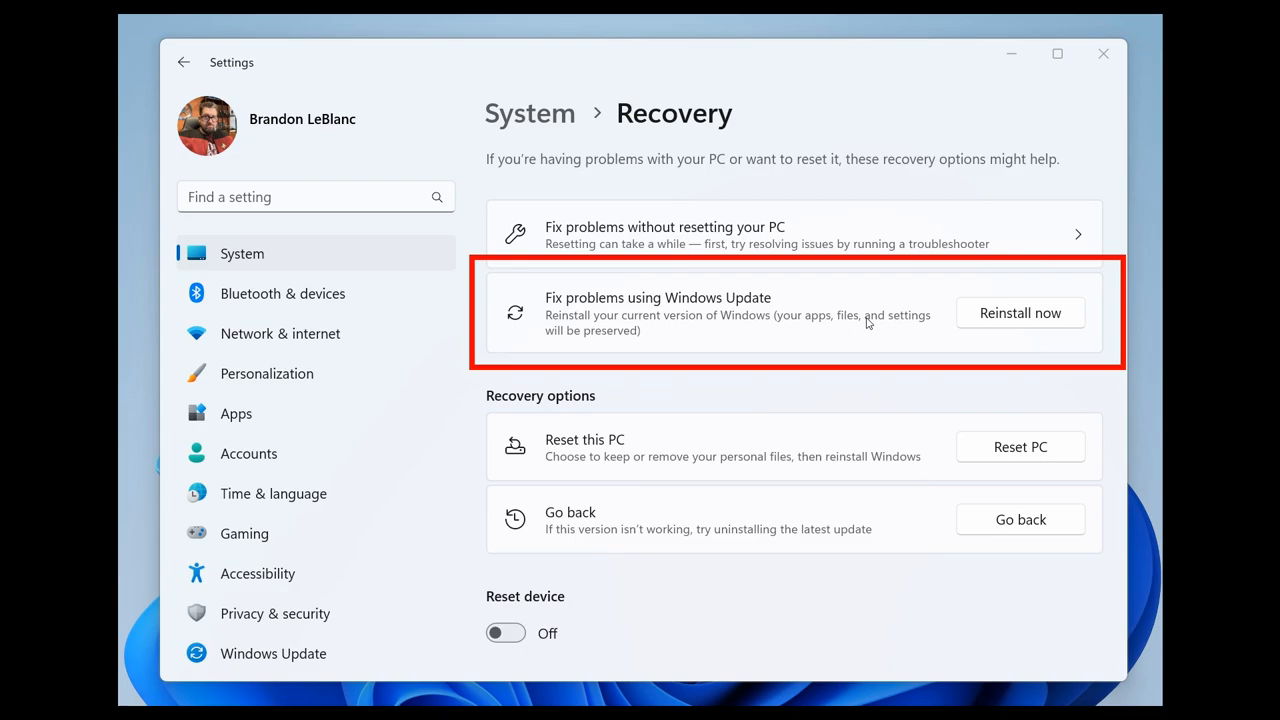
# Step: Start 'Reinstall now' to bring up the Windows Update repair confirmation prompt
pyautogui.click(1020, 312)
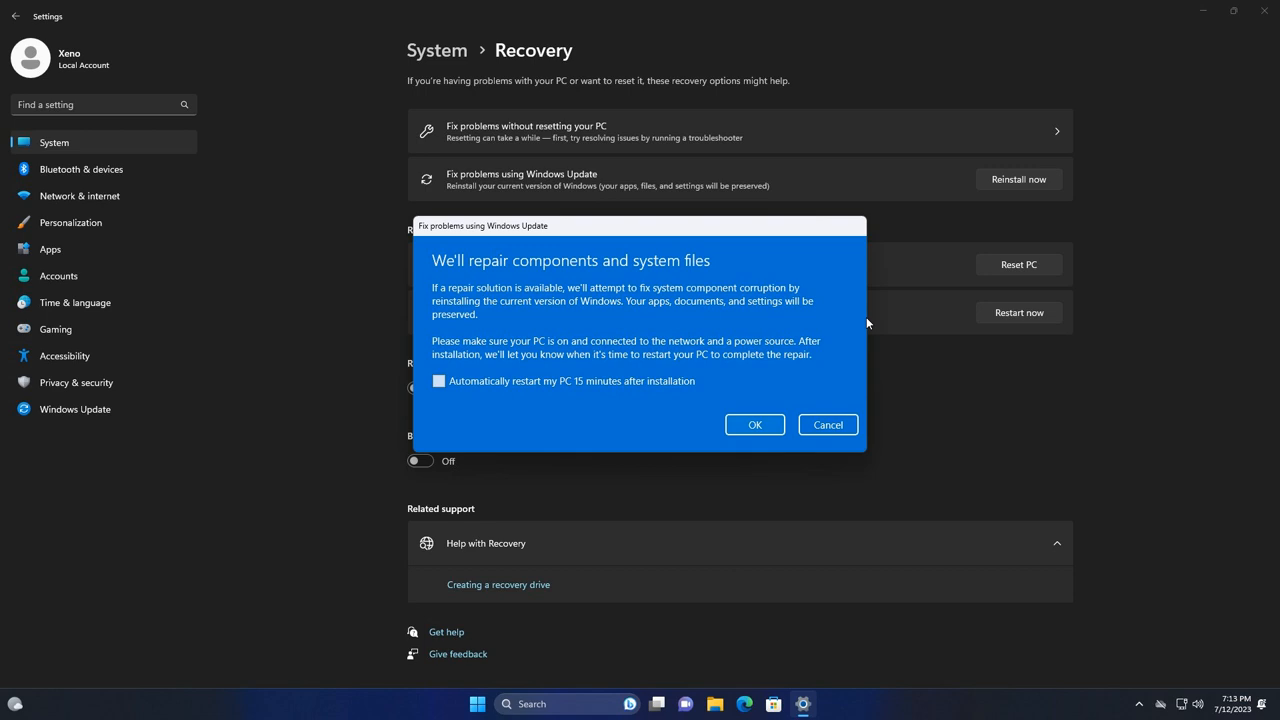
pyautogui.moveTo(684, 324)
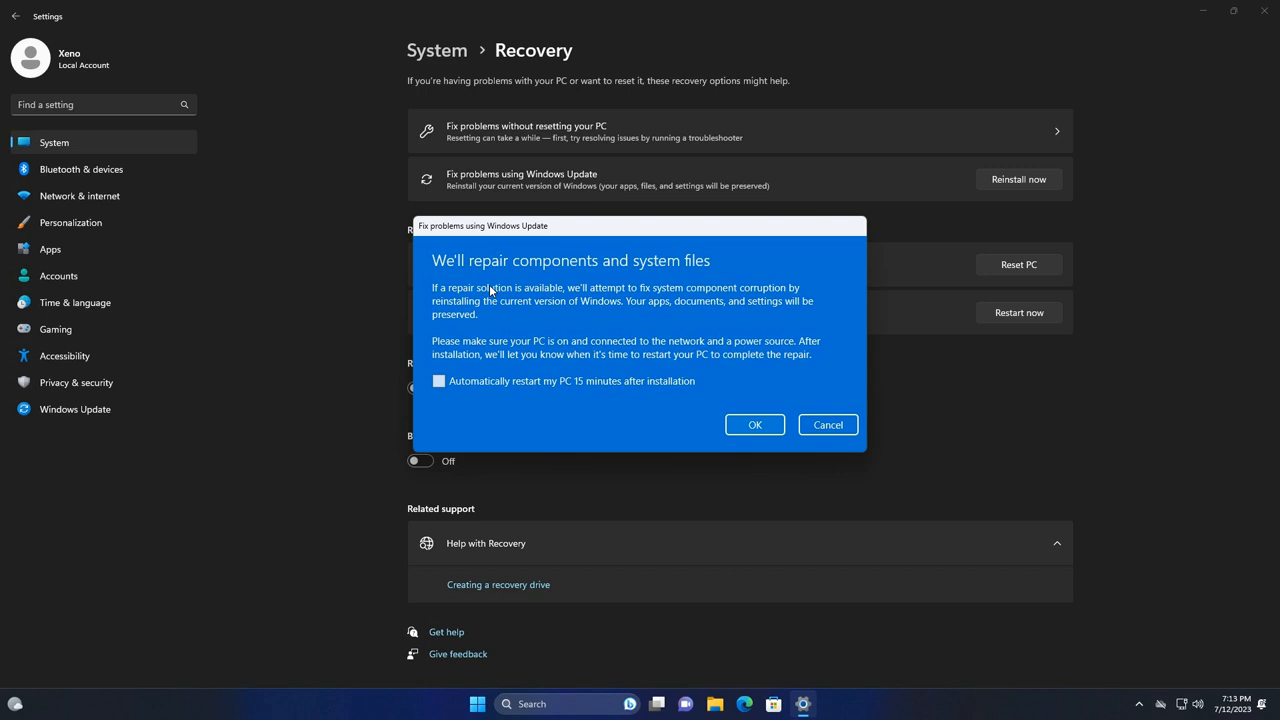
pyautogui.moveTo(636, 328)
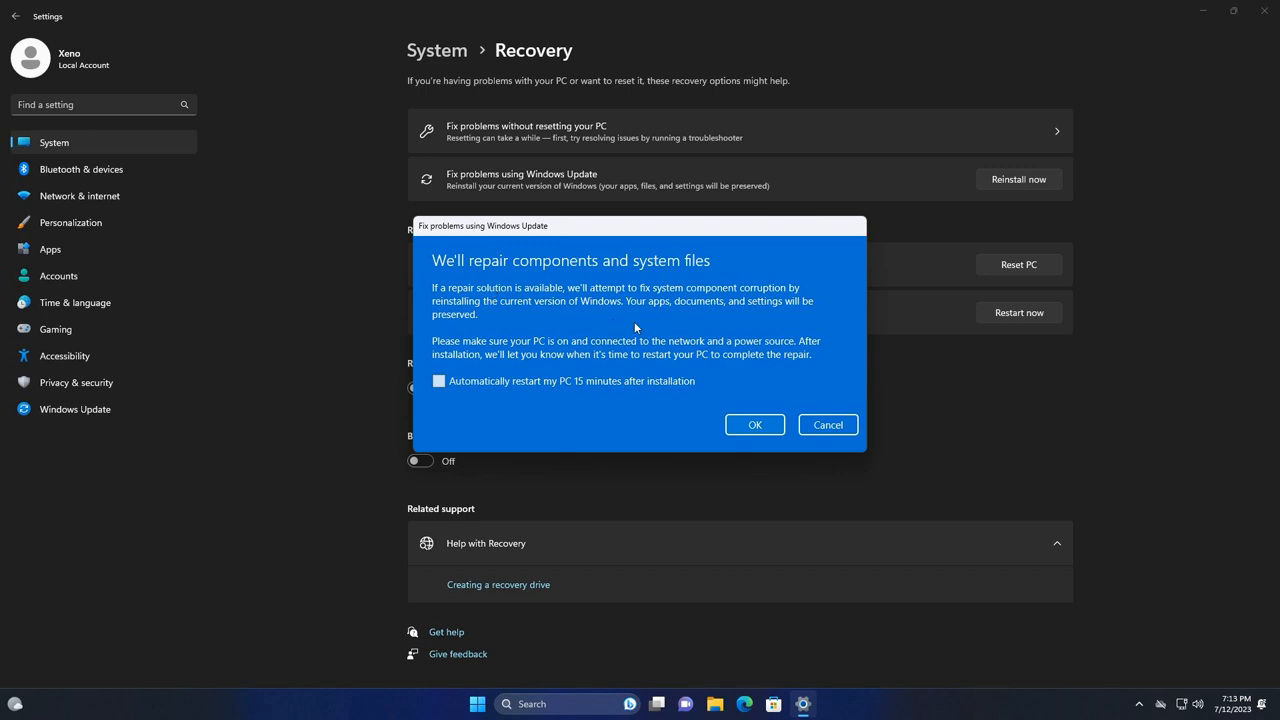
pyautogui.moveTo(630, 290)
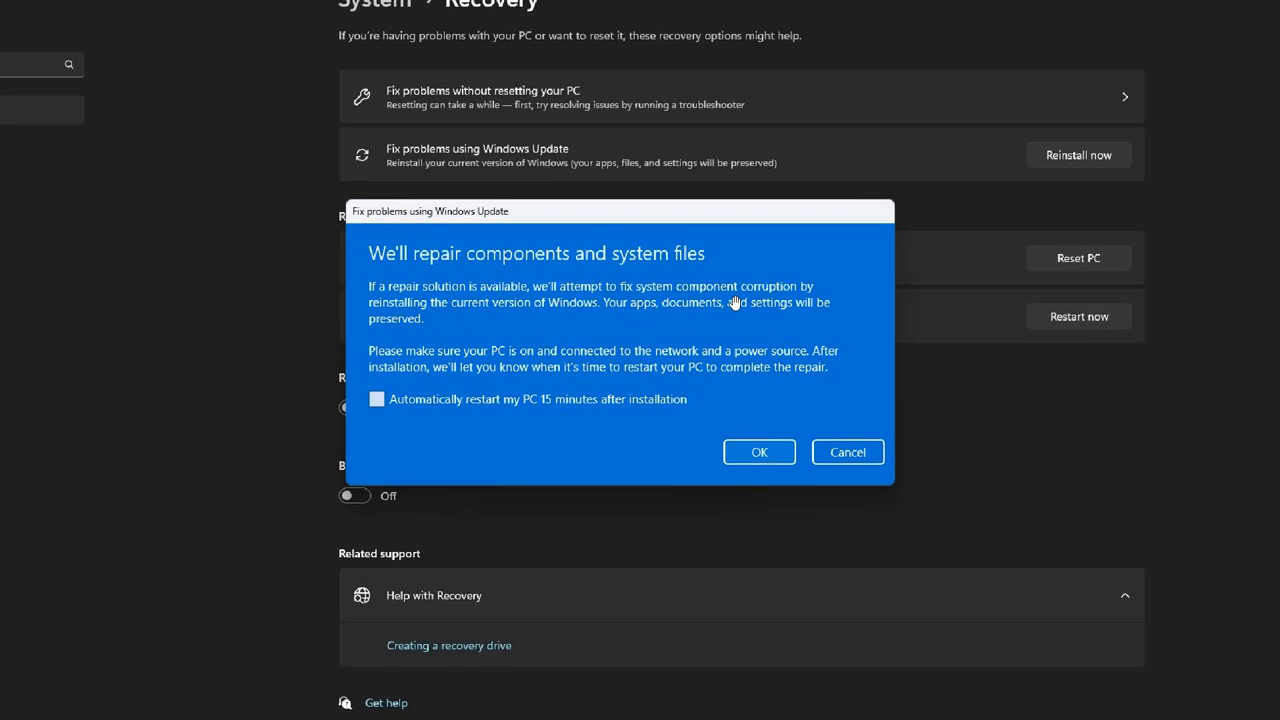
pyautogui.moveTo(660, 316)
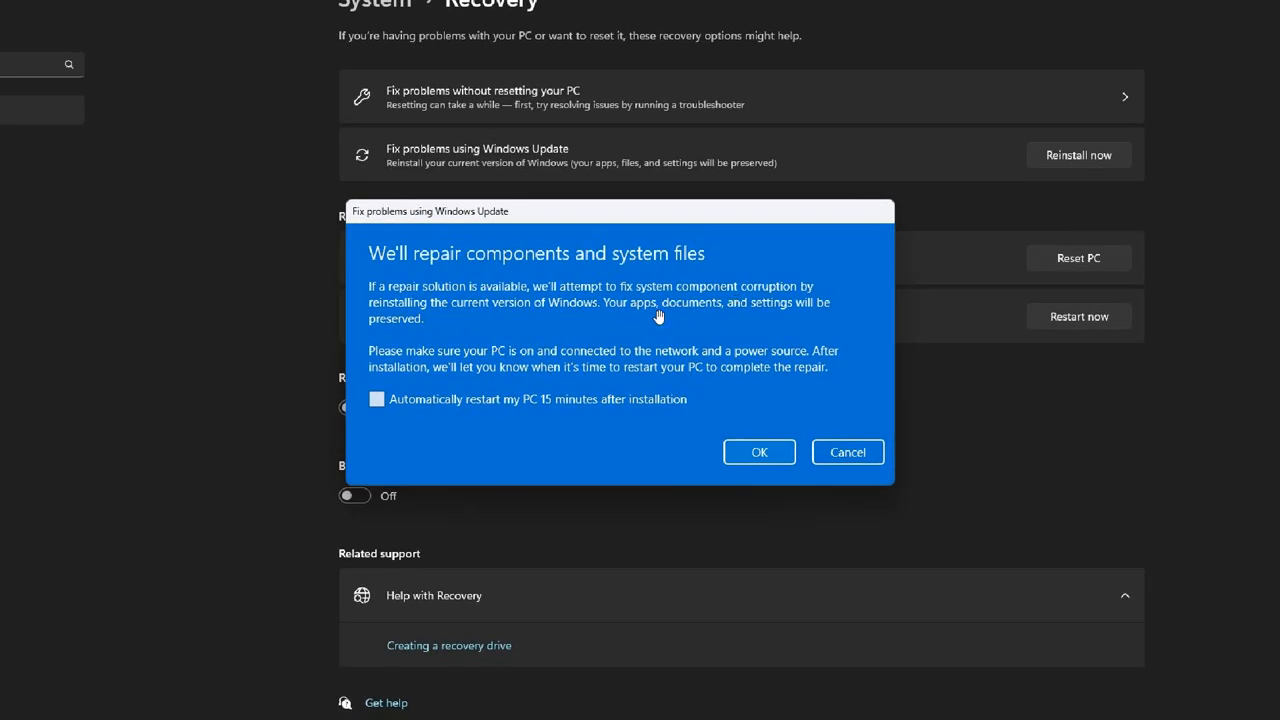
pyautogui.moveTo(496, 482)
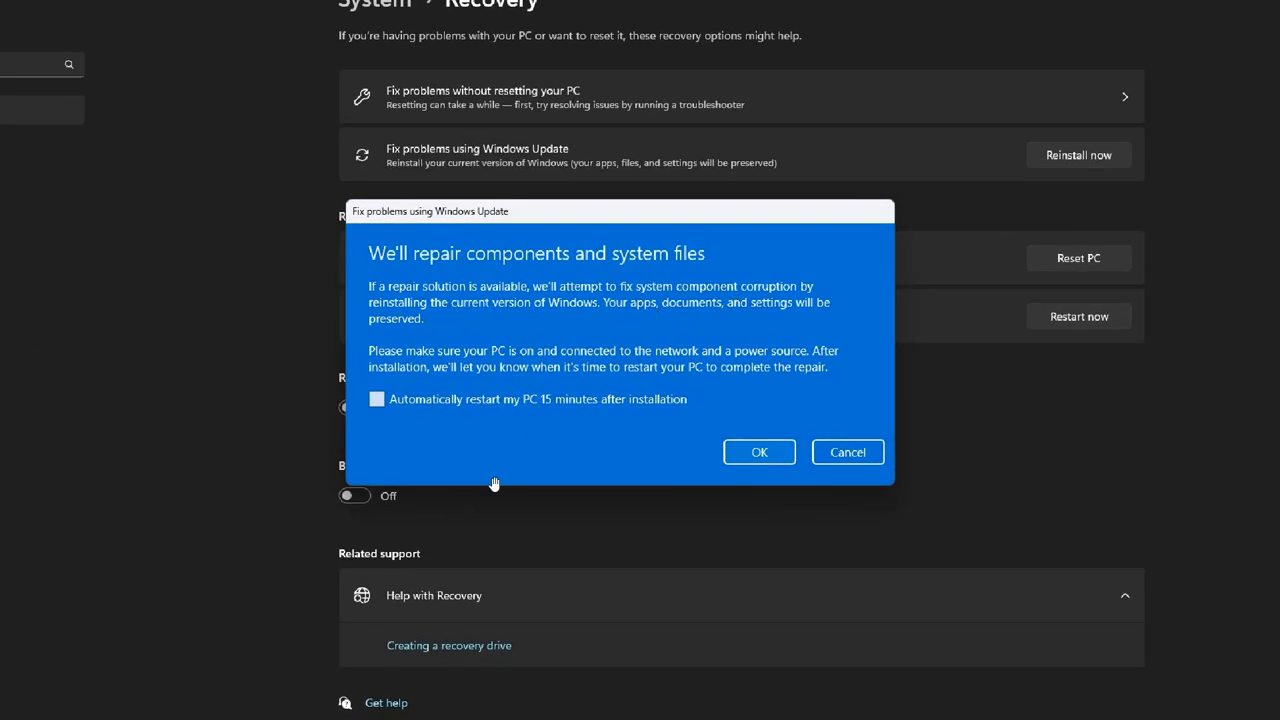
pyautogui.moveTo(642, 404)
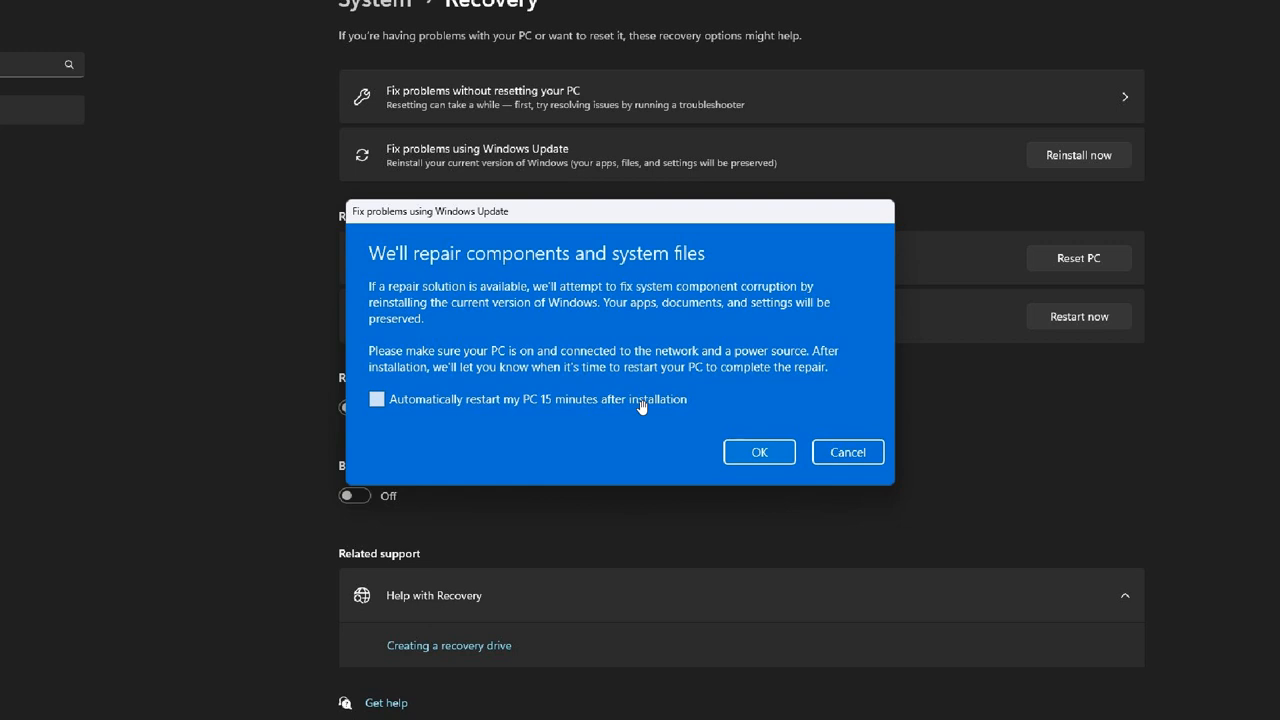
pyautogui.moveTo(816, 292)
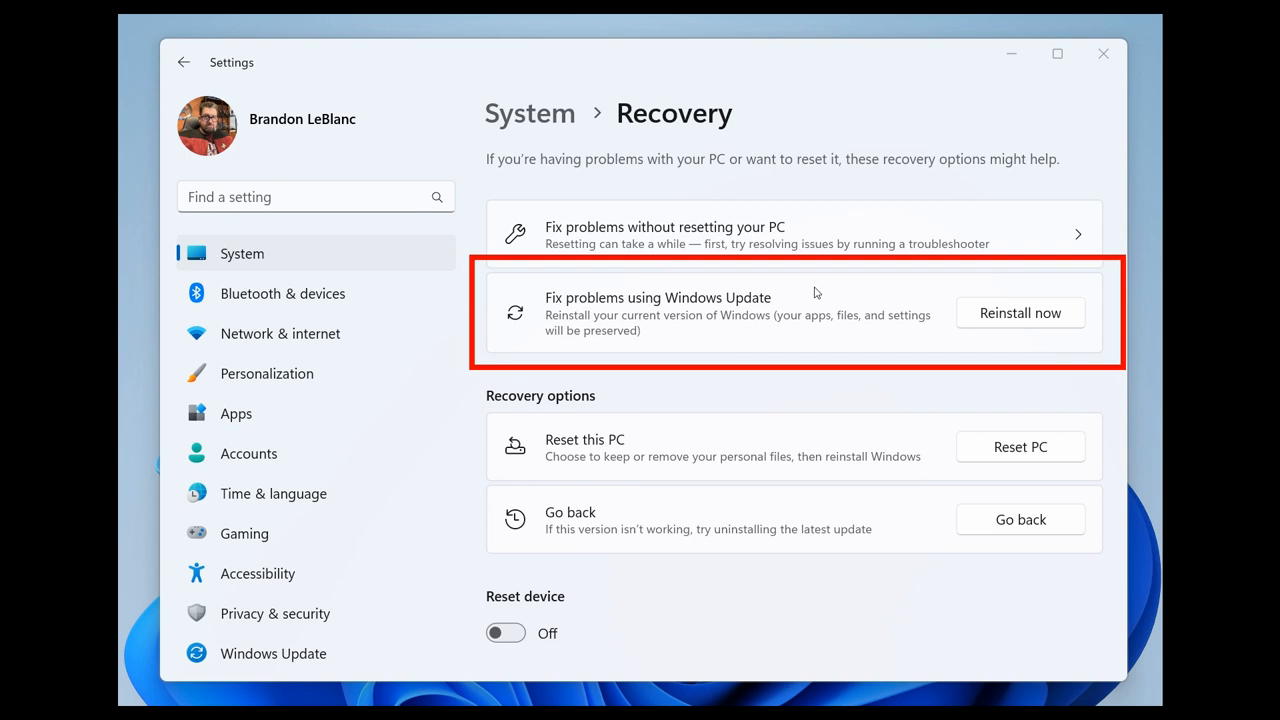
pyautogui.moveTo(960, 326)
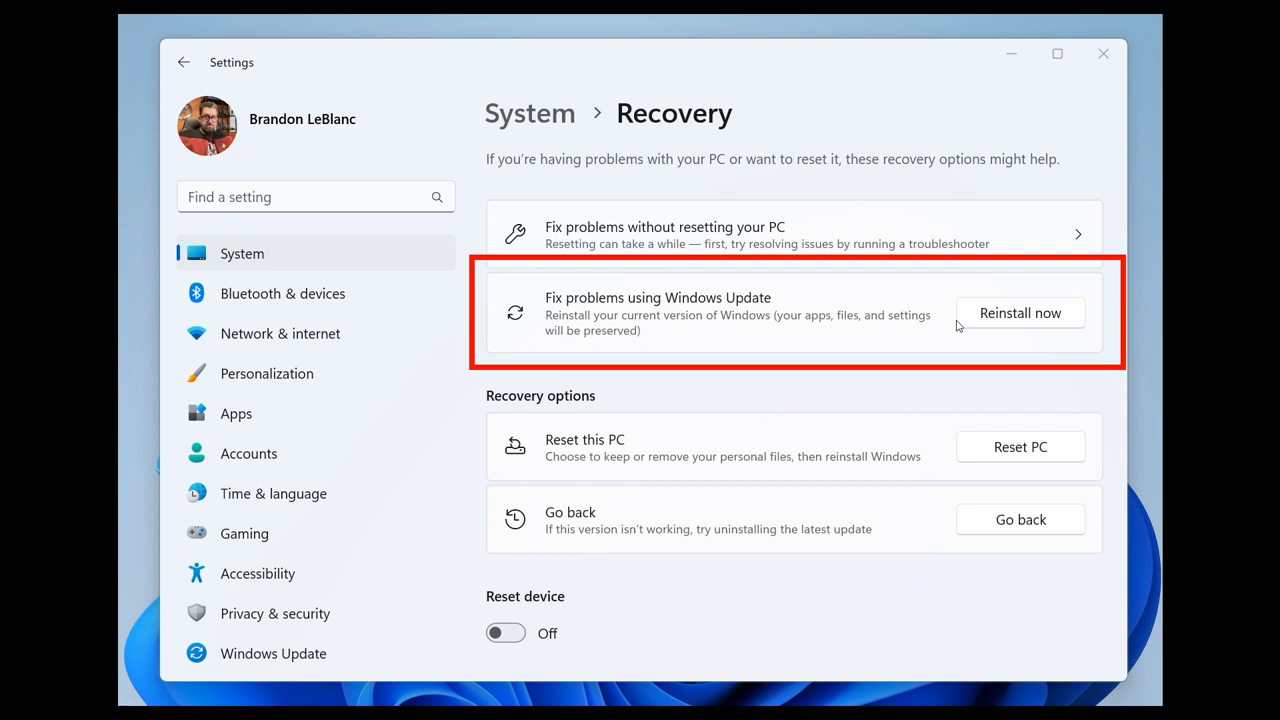
pyautogui.moveTo(998, 660)
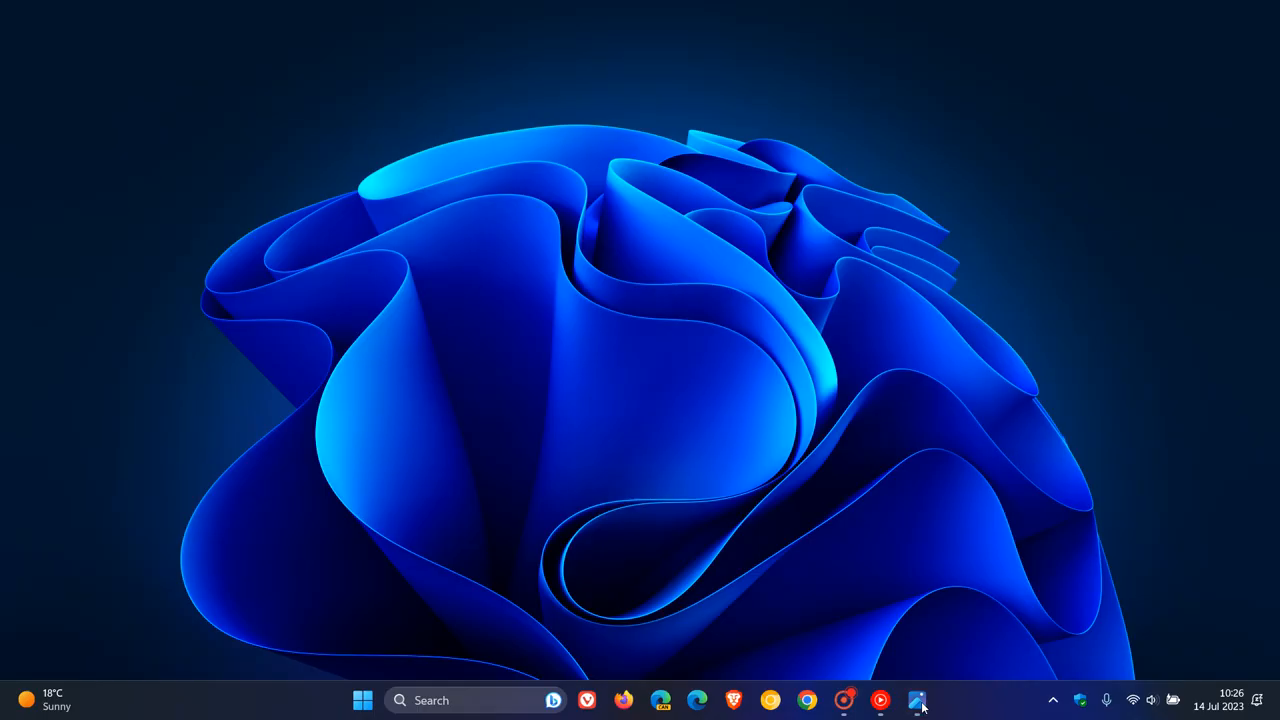
pyautogui.moveTo(804, 244)
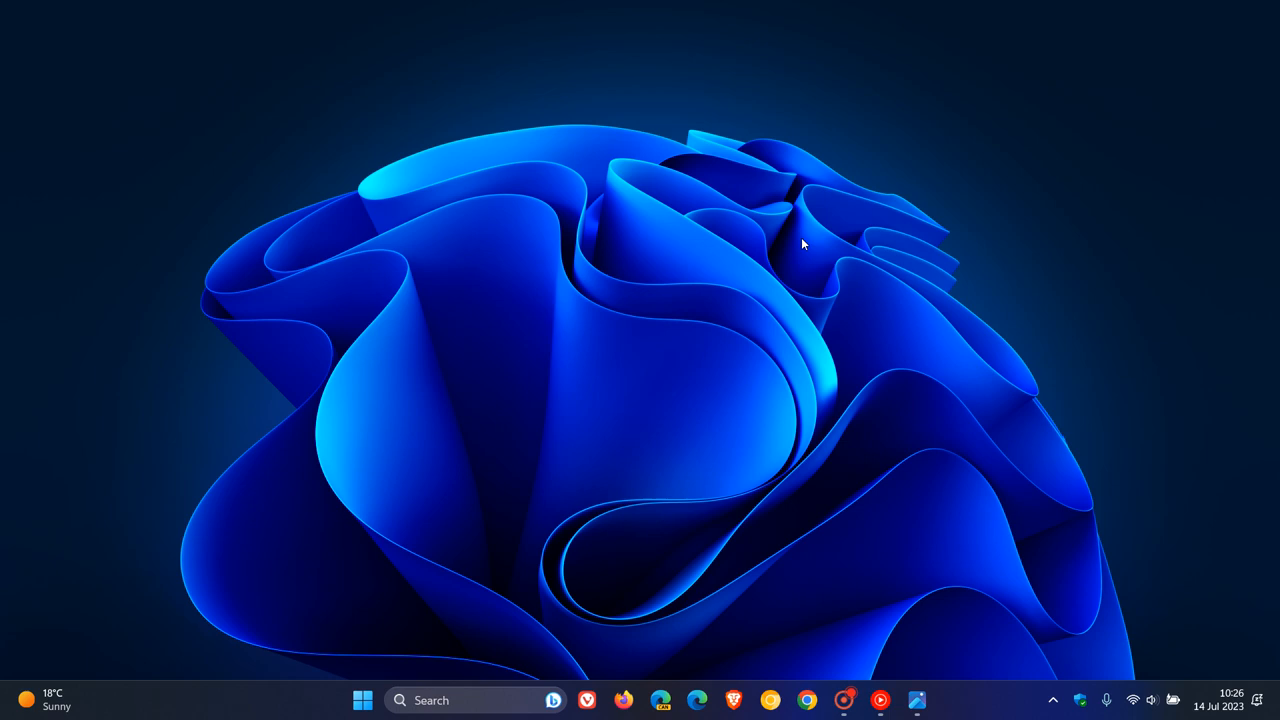
pyautogui.moveTo(688, 298)
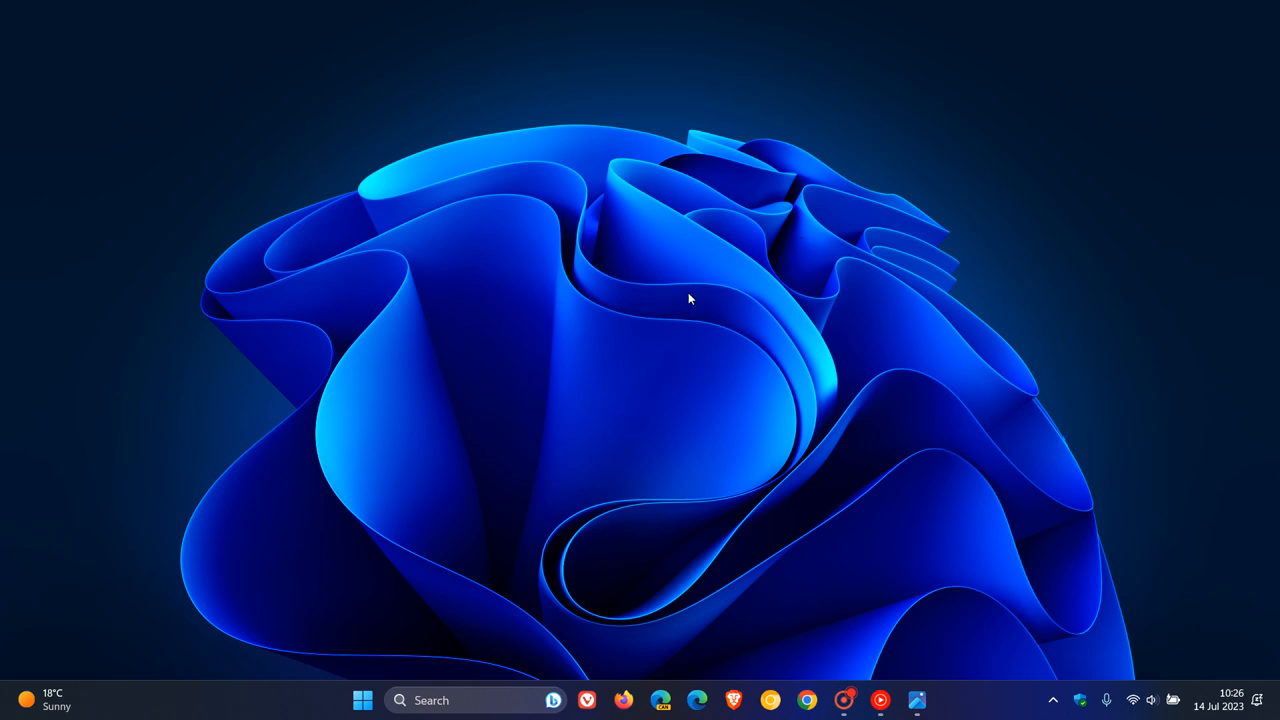
# Step: Relaunch Settings from Start and scroll the System > Recovery page to review its options
pyautogui.click(364, 700)
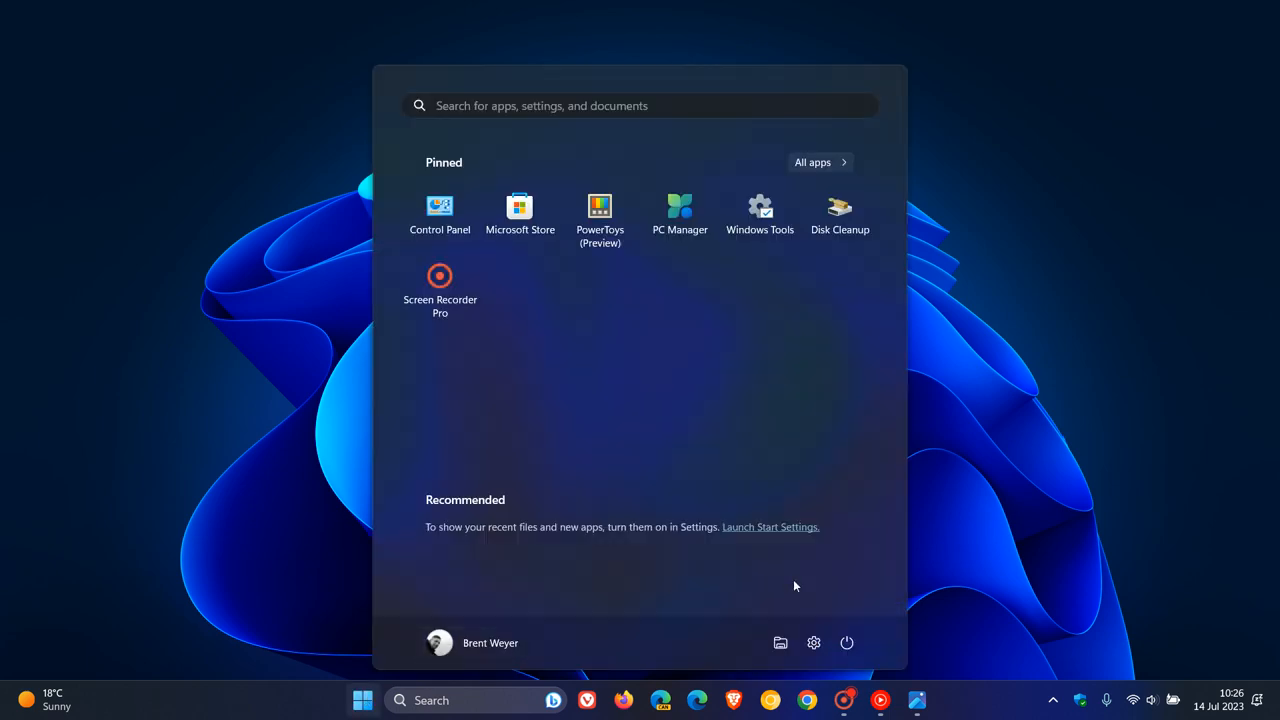
pyautogui.click(812, 642)
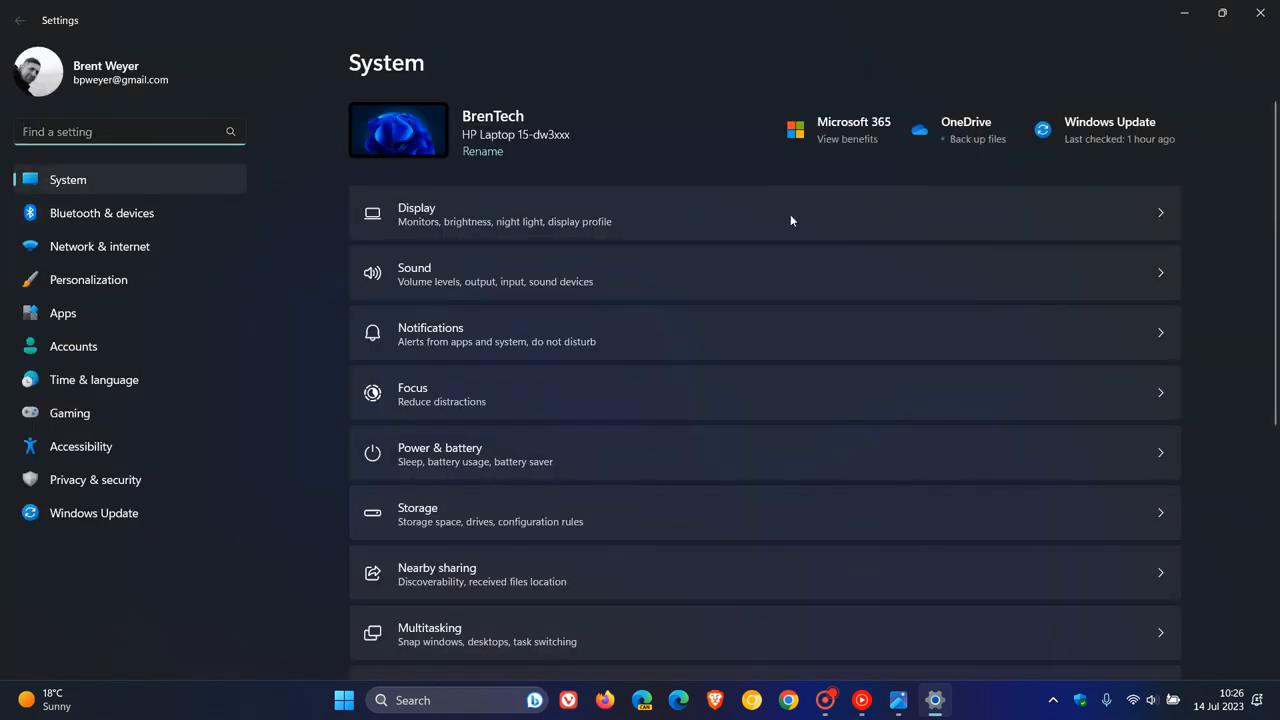
pyautogui.scroll(-3)
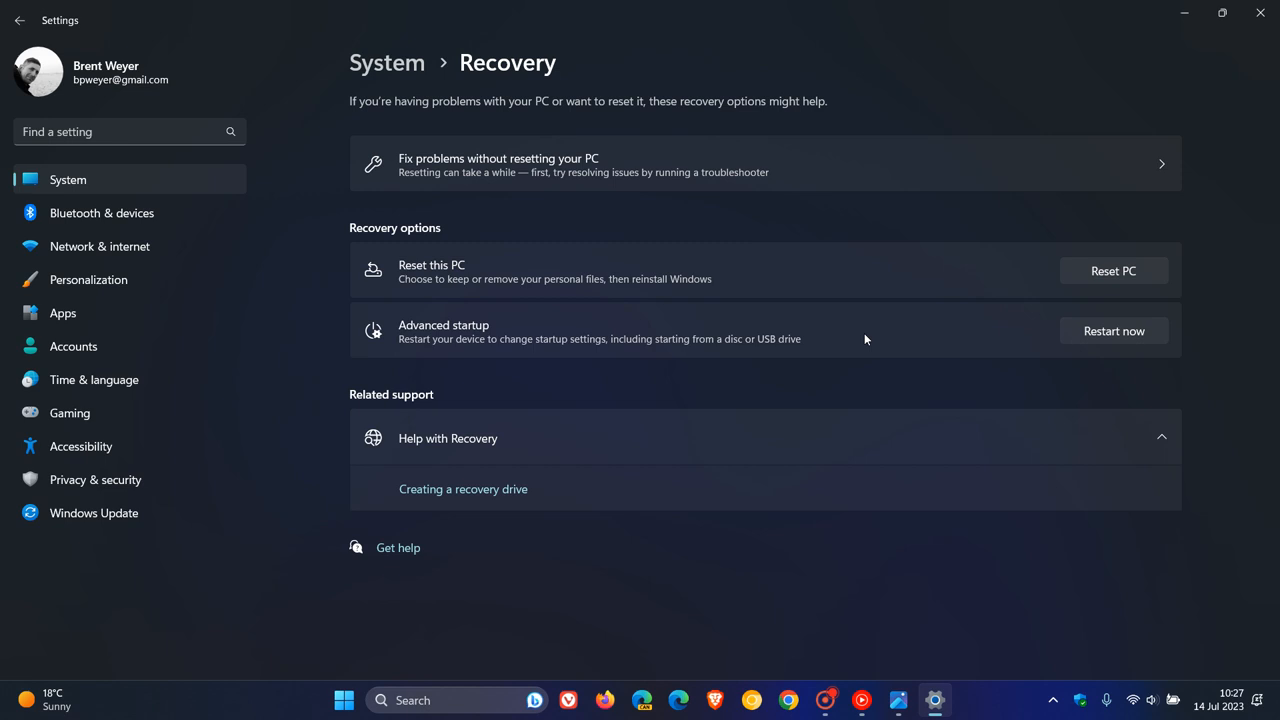
pyautogui.moveTo(576, 212)
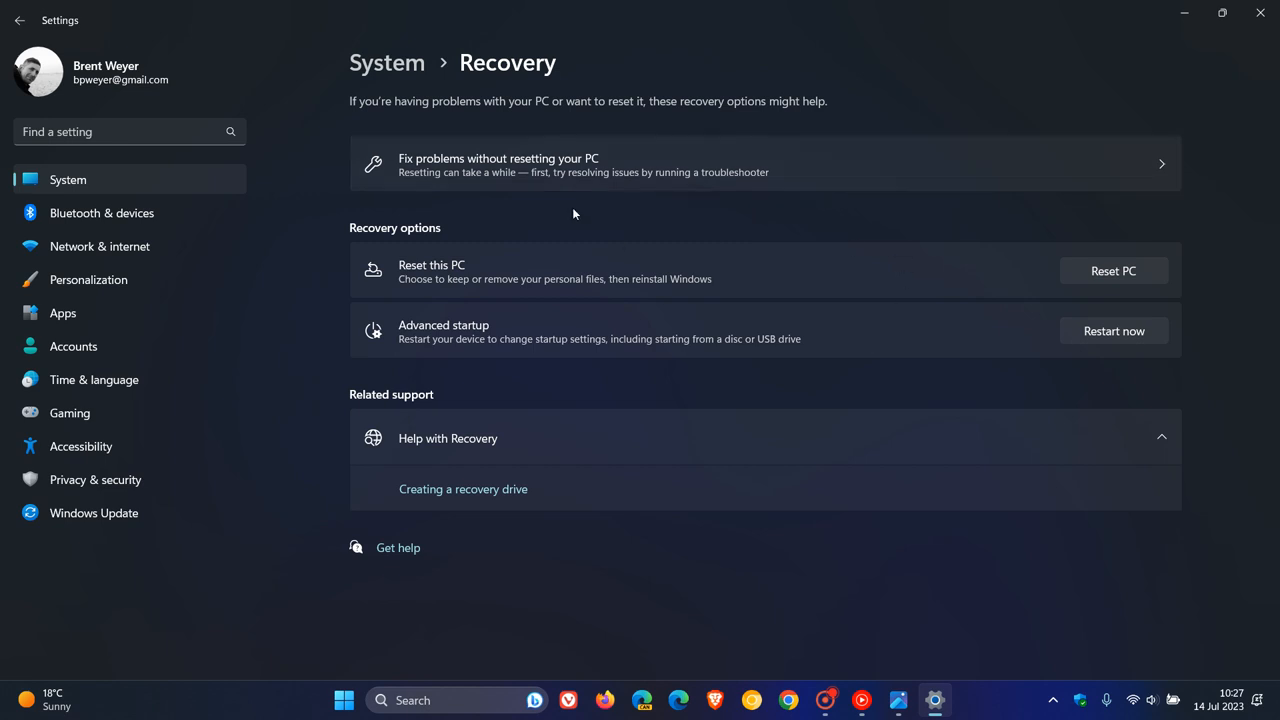
pyautogui.moveTo(790, 224)
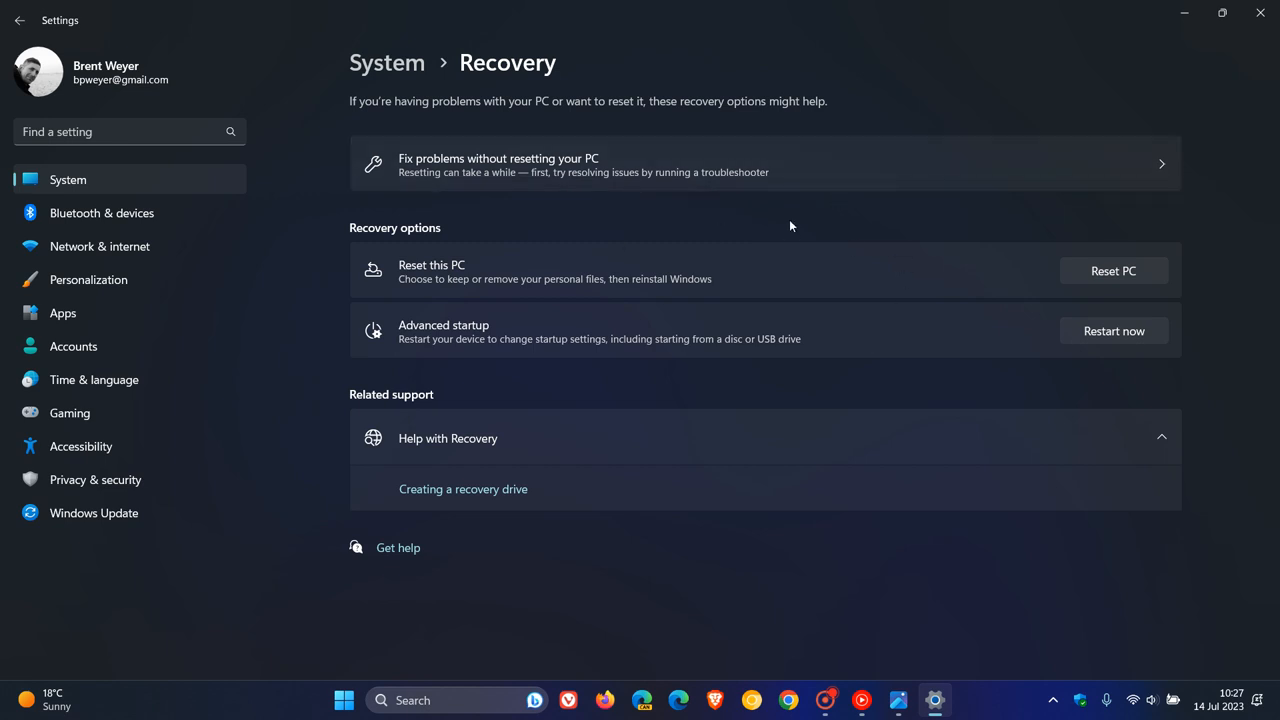
pyautogui.moveTo(648, 204)
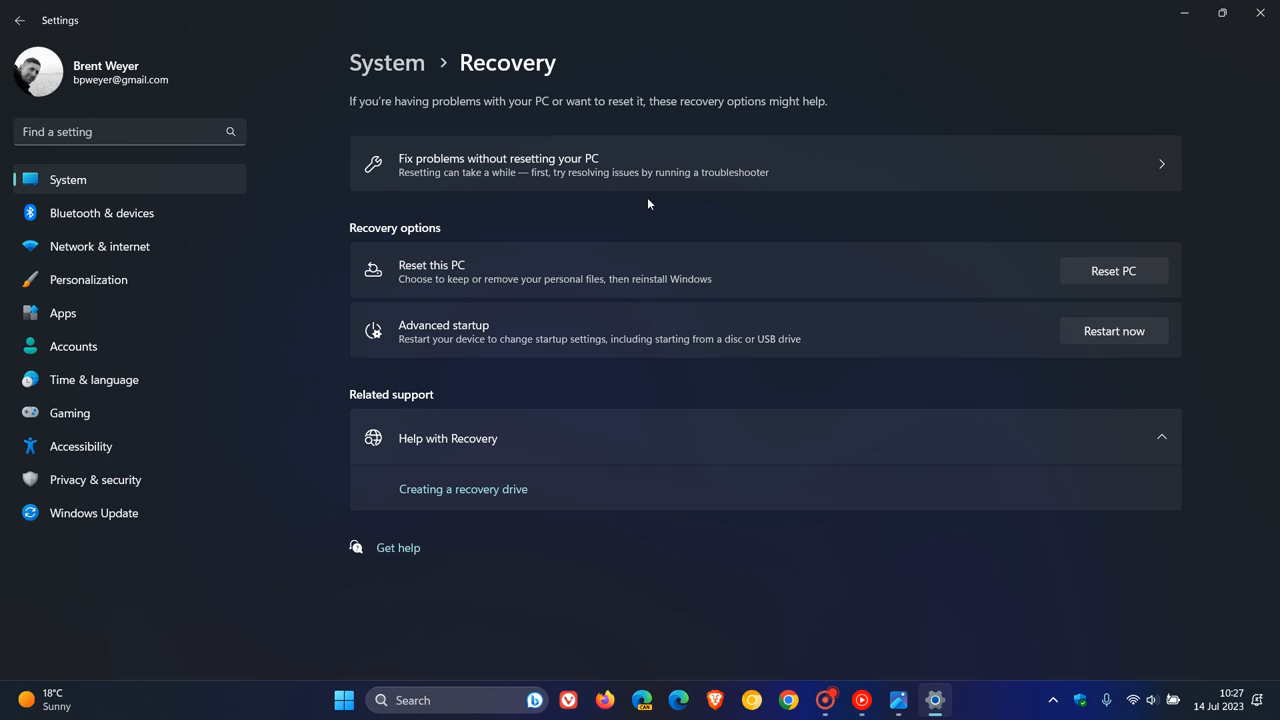
pyautogui.moveTo(652, 204)
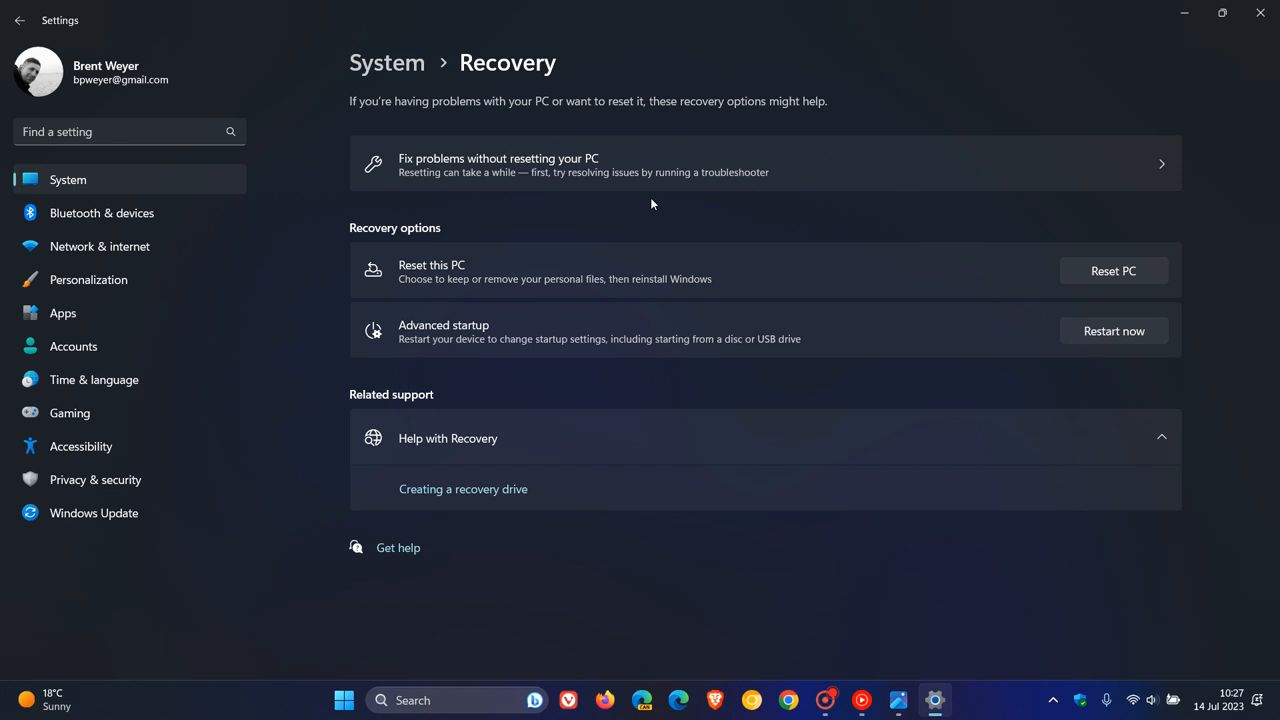
pyautogui.moveTo(590, 160)
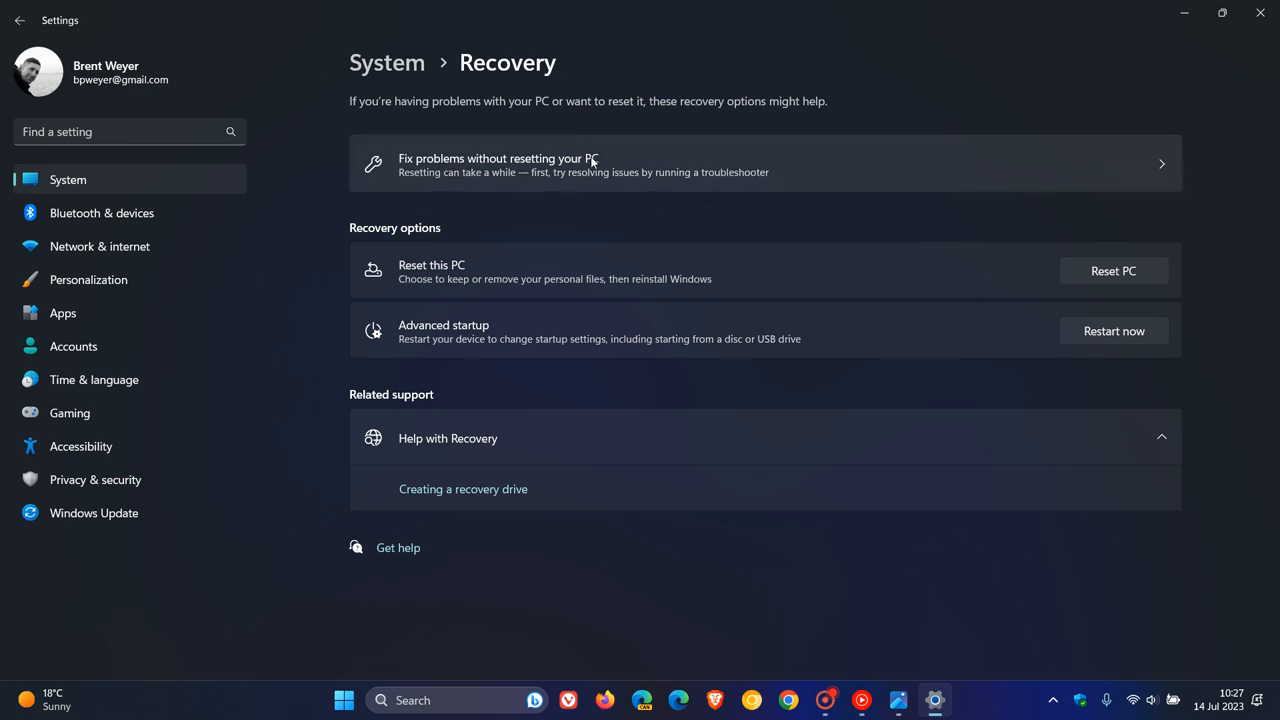
pyautogui.moveTo(804, 212)
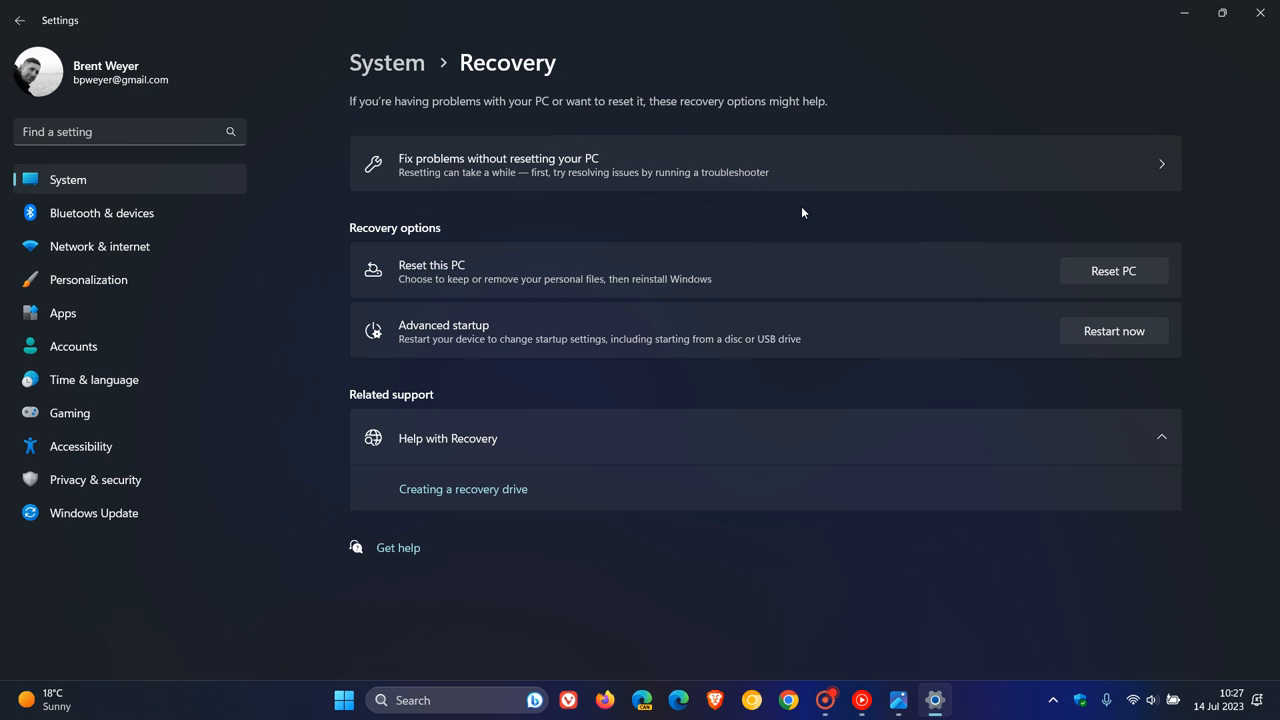
pyautogui.moveTo(976, 160)
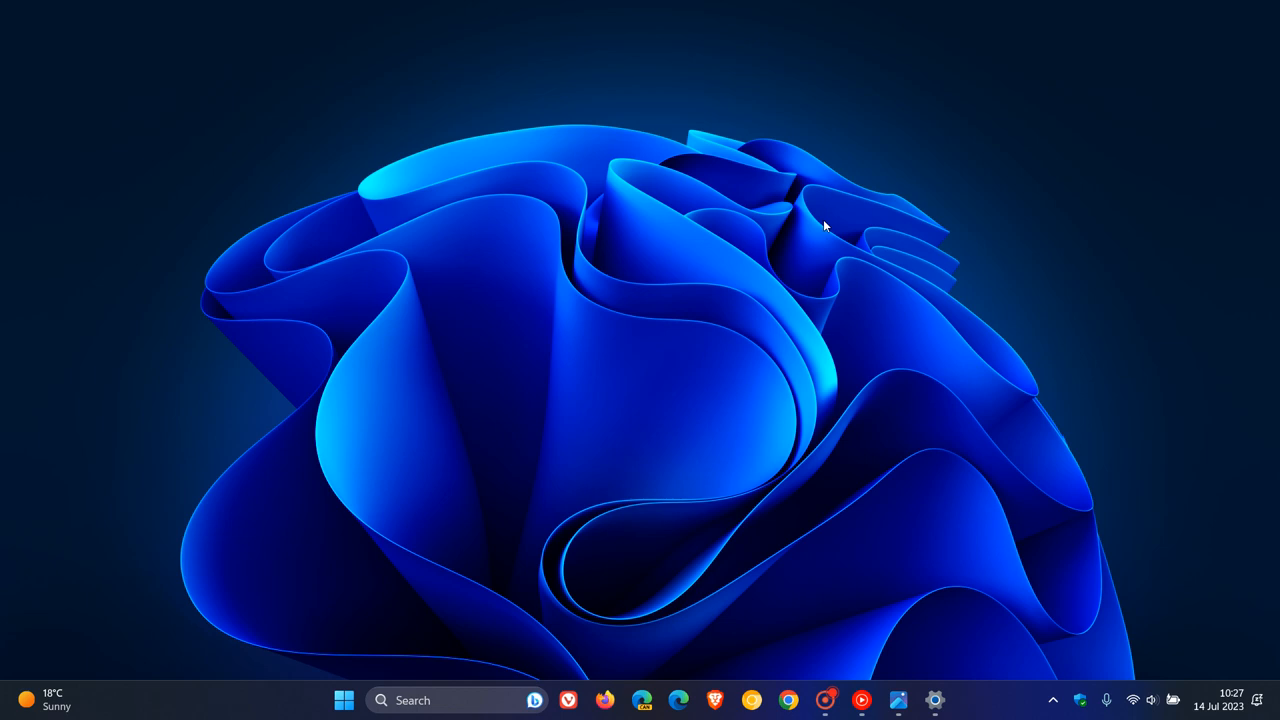
pyautogui.moveTo(520, 244)
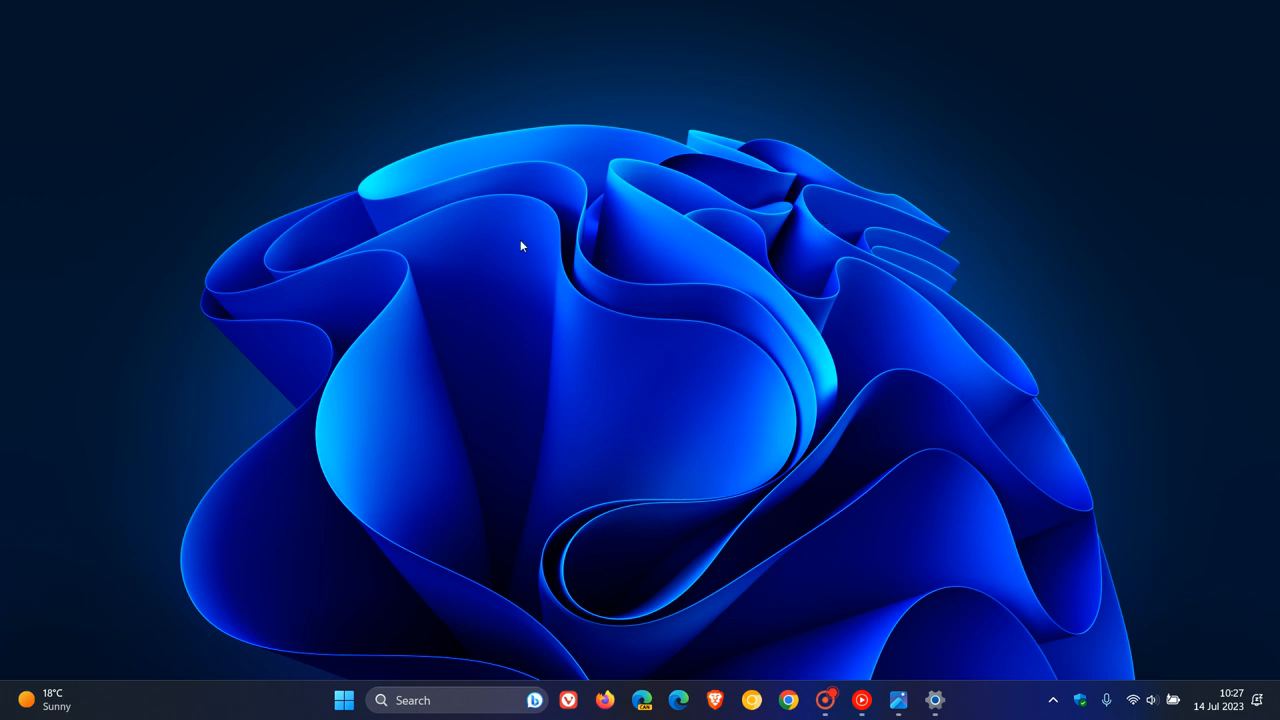
pyautogui.moveTo(762, 84)
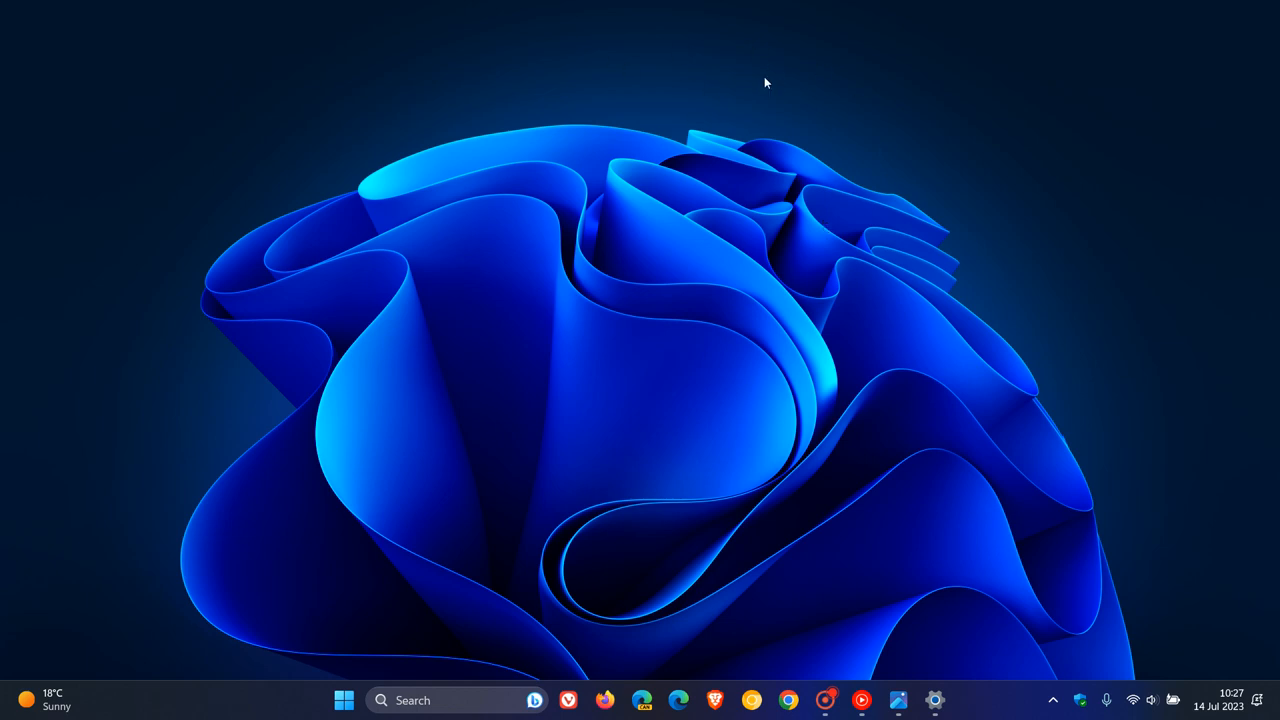